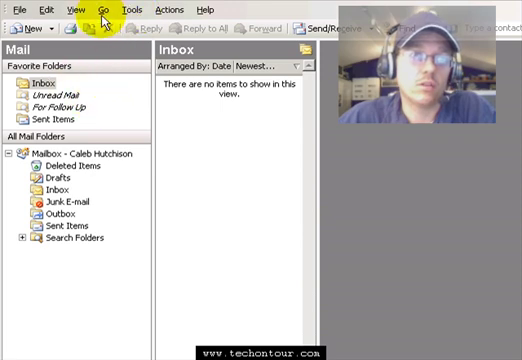
Open Tools > Rules and Alerts to show the E-mail Rules tab
left_click(143, 9)
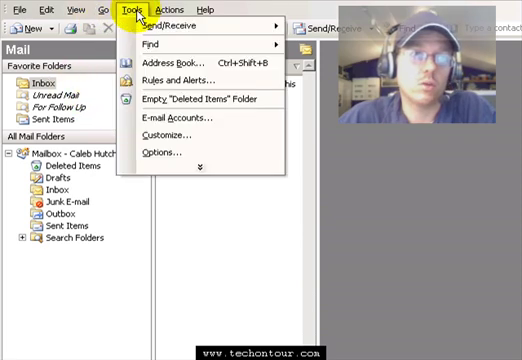
left_click(179, 70)
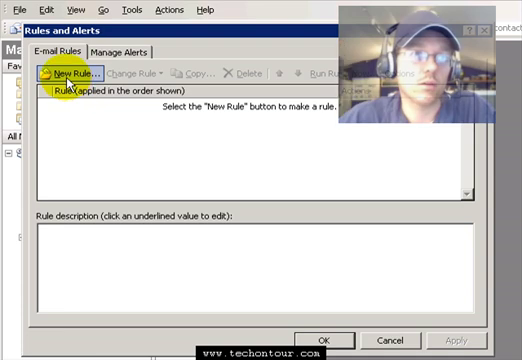
Create a new blank rule that checks messages when they arrive
left_click(70, 71)
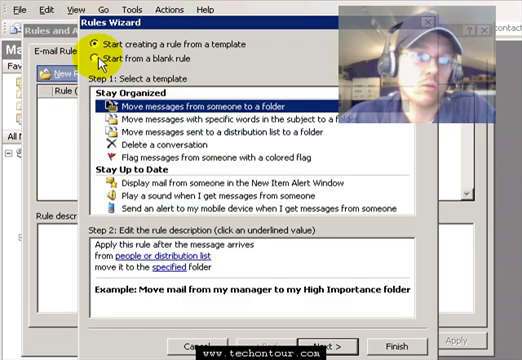
left_click(97, 64)
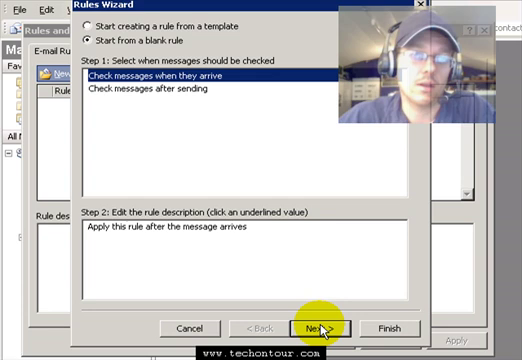
left_click(321, 328)
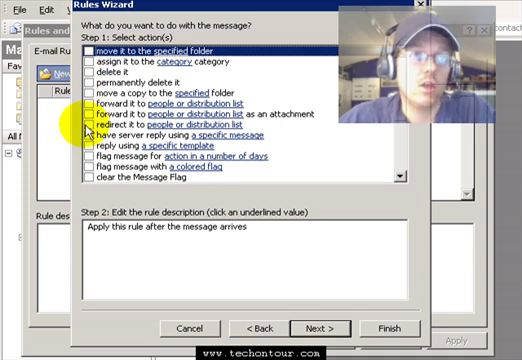
mouse_move(145, 127)
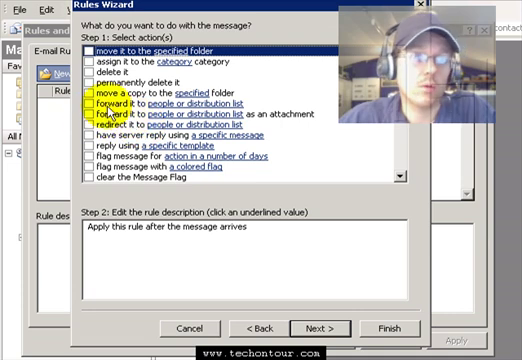
Tick 'forward it to people or distribution list' and open the recipient picker
left_click(90, 103)
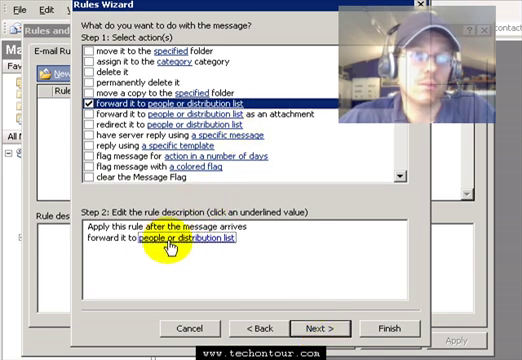
left_click(180, 245)
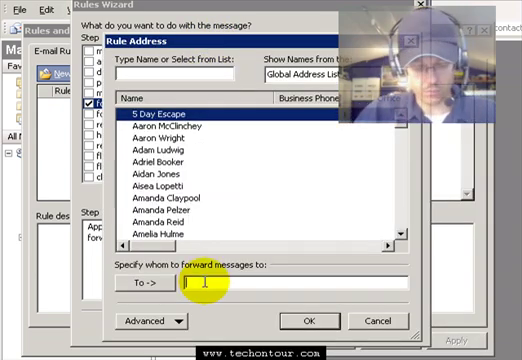
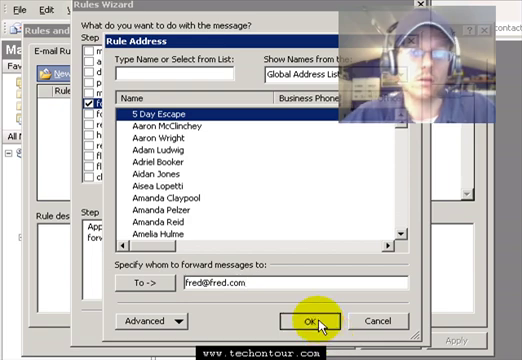
left_click(305, 320)
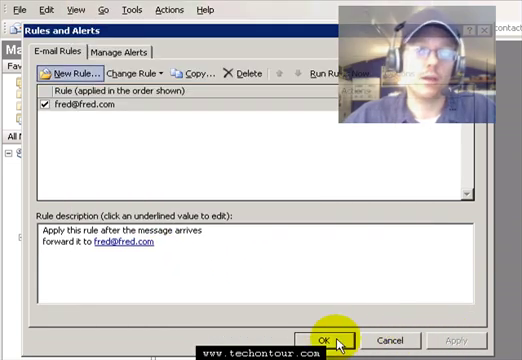
Save the forwarding rule and close Rules and Alerts
left_click(323, 338)
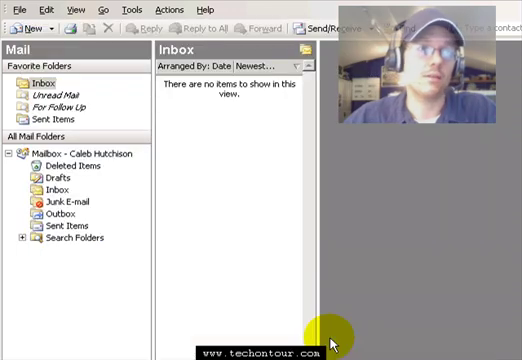